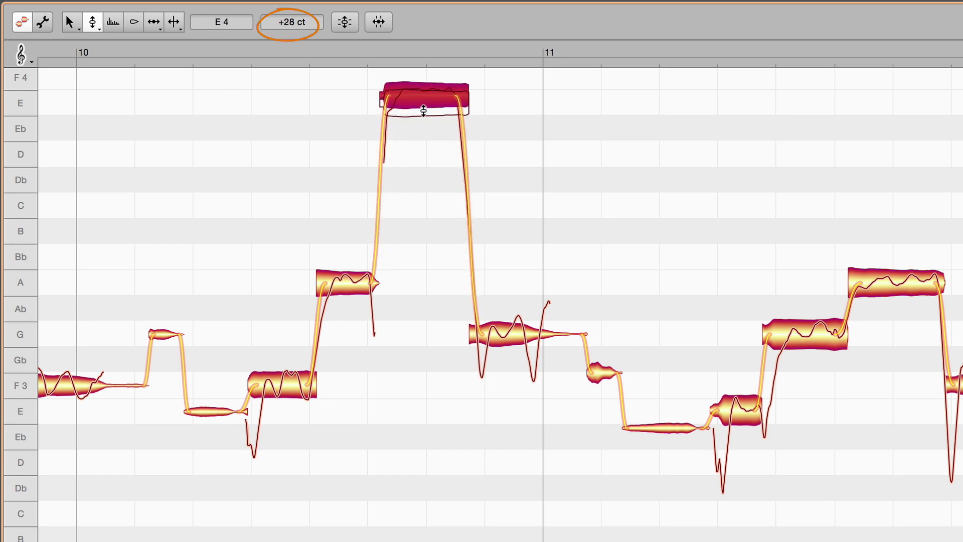
Lower the high bar-10 note, try F3, then settle it on Bb3 and fine-tune.
drag(422, 99, 423, 252)
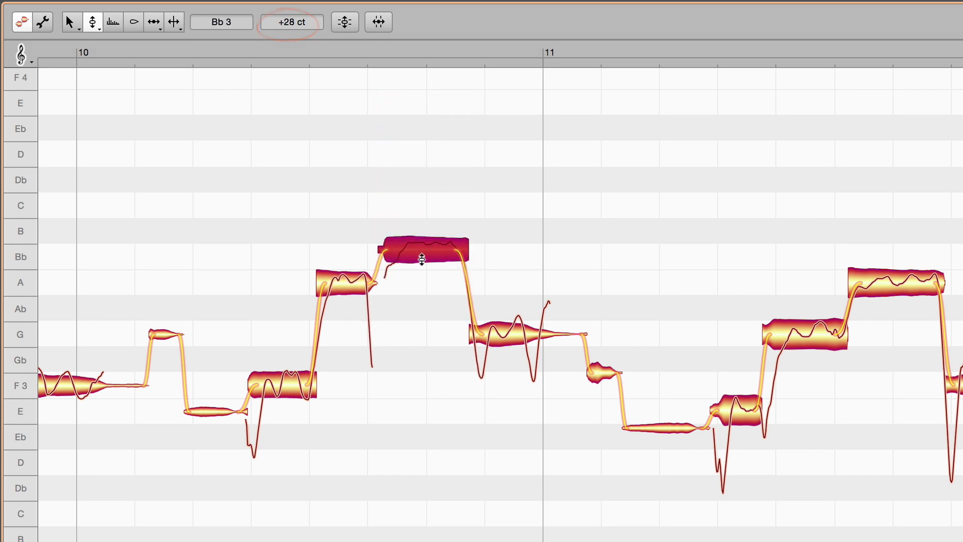
drag(421, 256, 424, 385)
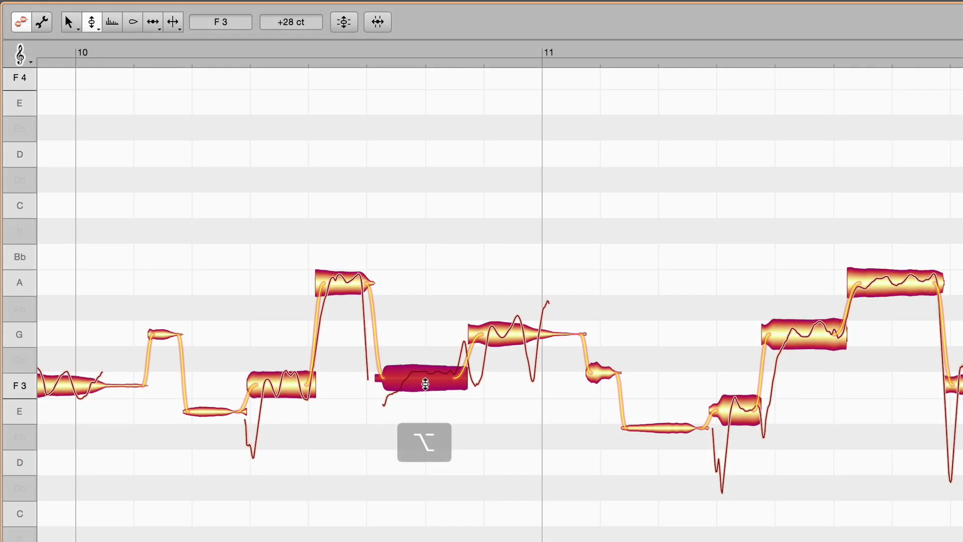
drag(424, 382, 423, 252)
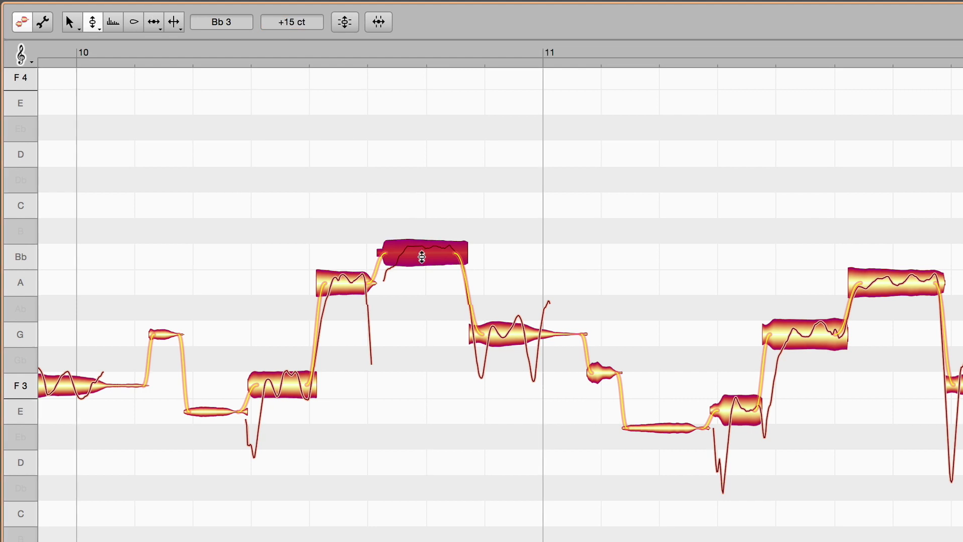
drag(246, 166, 608, 458)
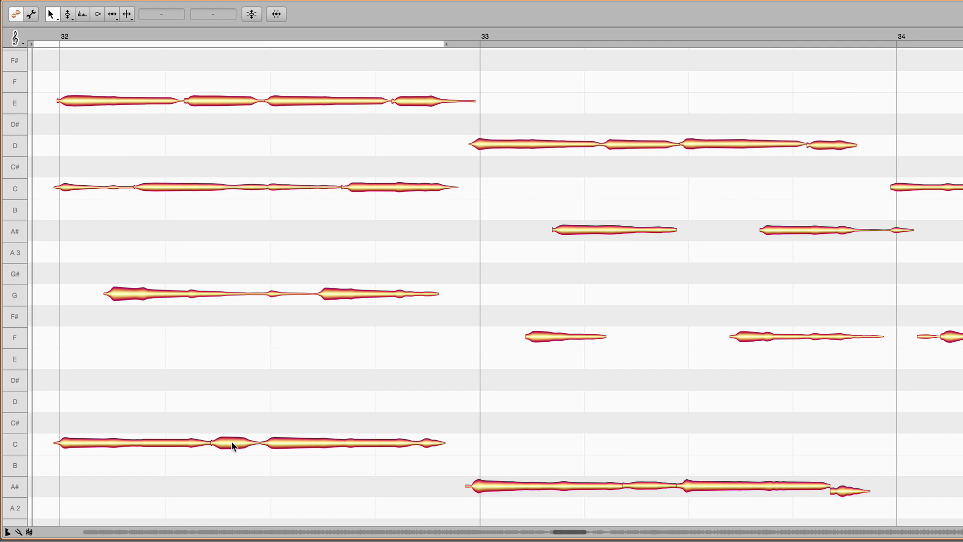
Raise the low C segment in bar 32 to D and lower the top segment to D#4.
drag(232, 444, 232, 400)
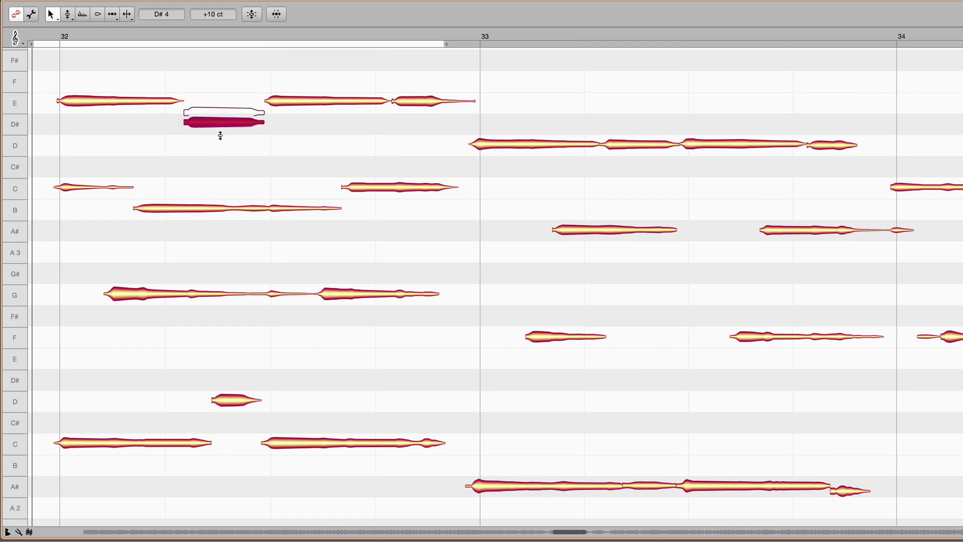
drag(220, 122, 302, 81)
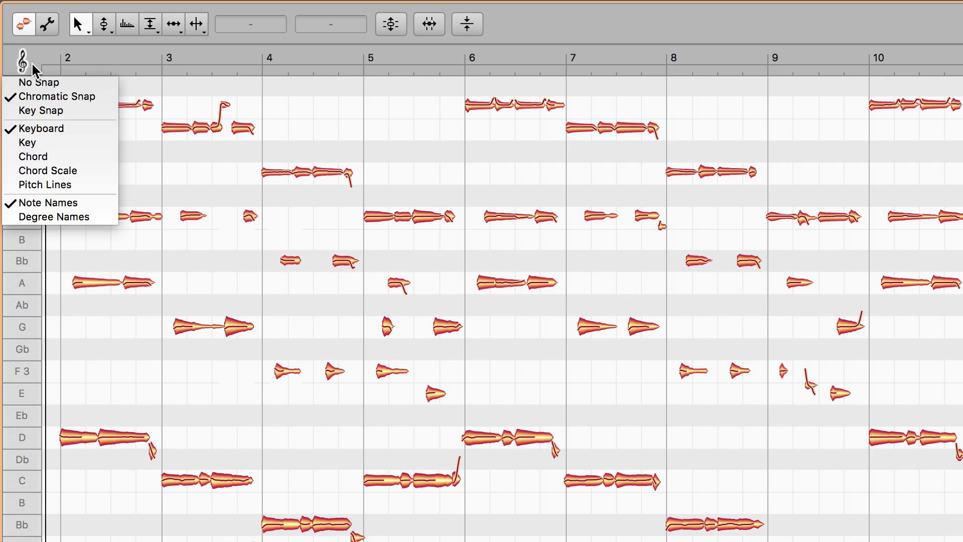
mouse_move(54, 85)
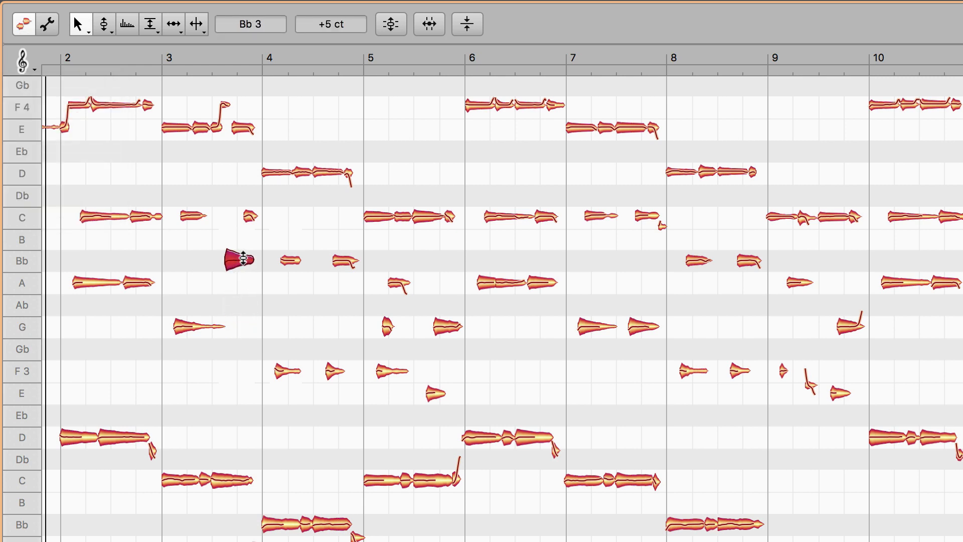
drag(237, 260, 237, 327)
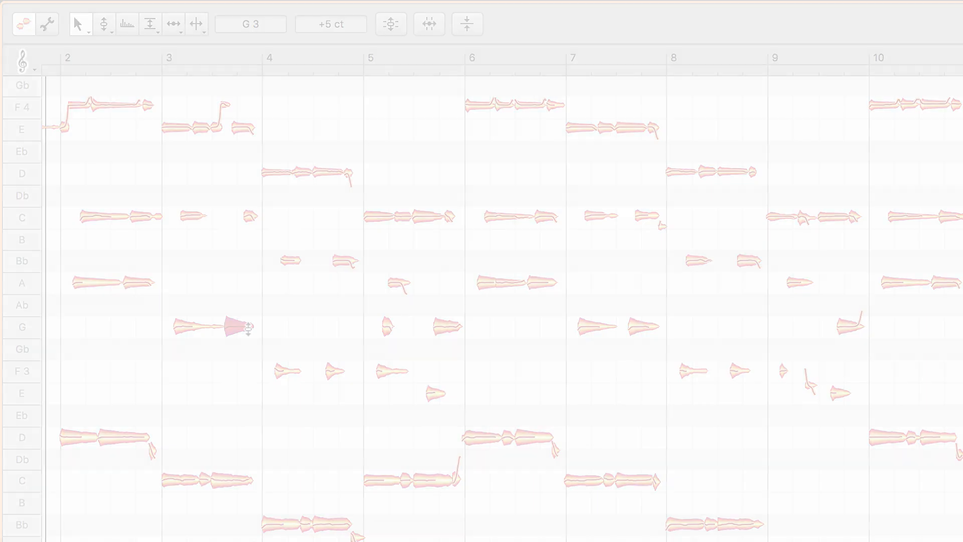
click(28, 56)
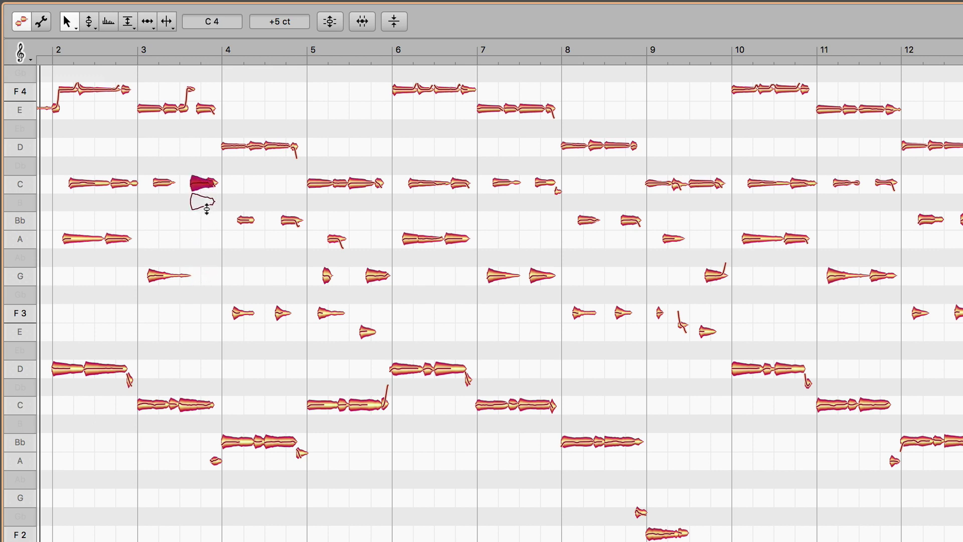
drag(203, 185, 203, 275)
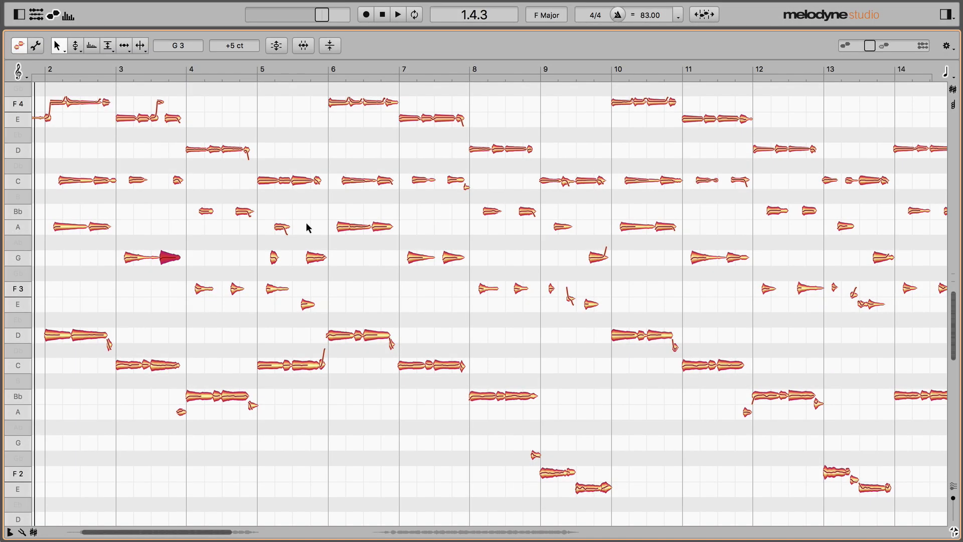
mouse_move(412, 89)
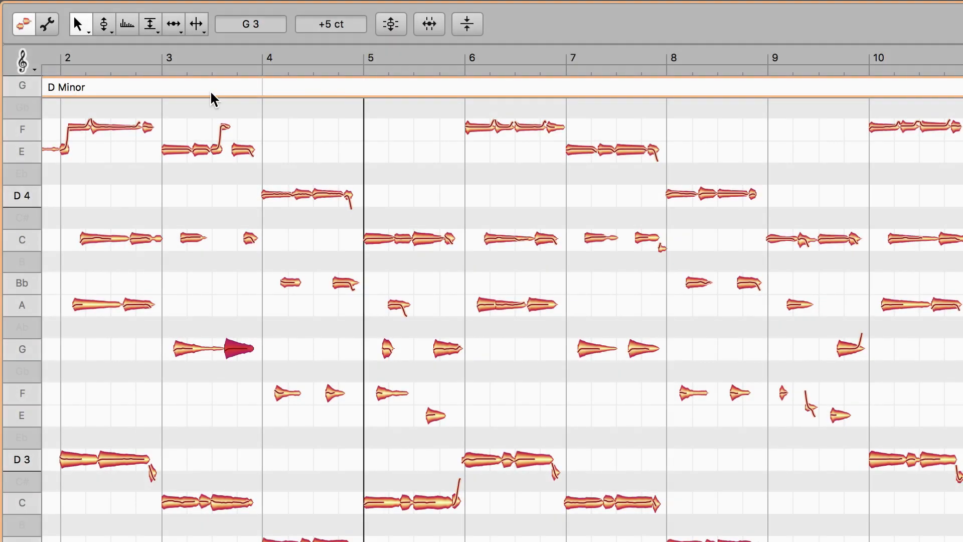
Set the song key to D Minor, then audition playback briefly from bar 5.
click(28, 69)
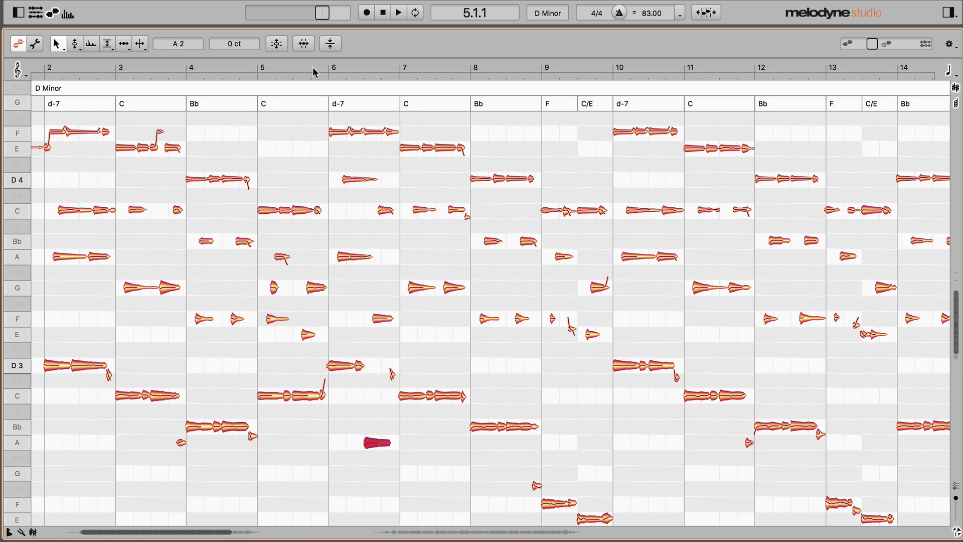
click(399, 13)
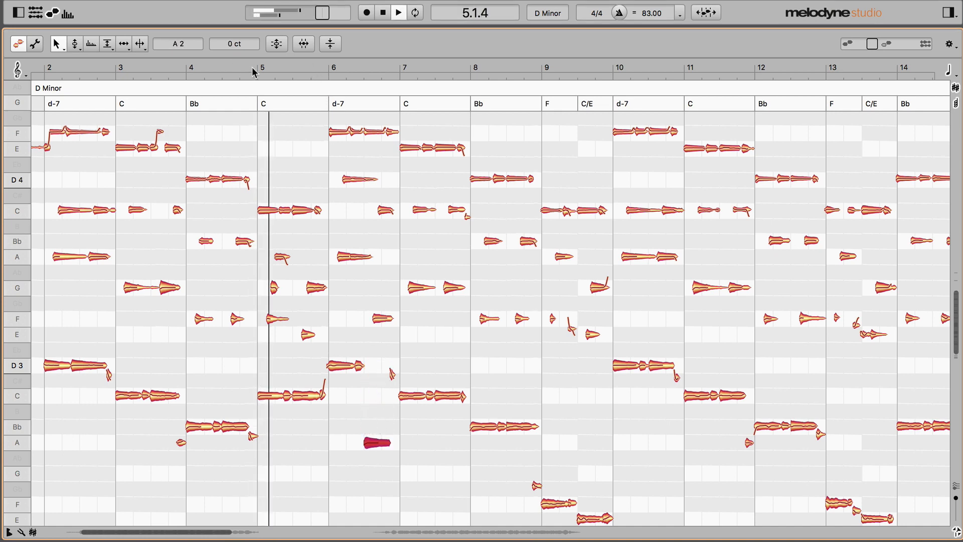
click(397, 13)
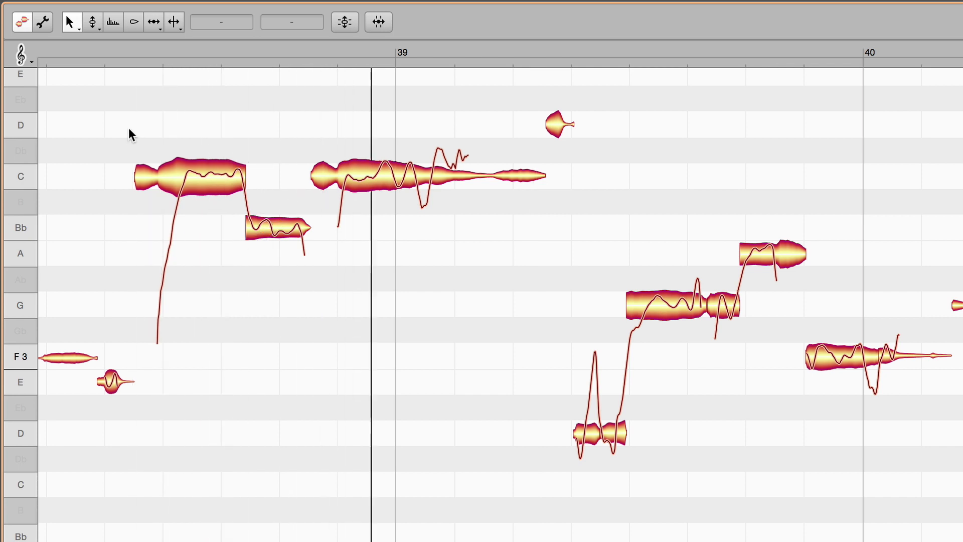
Lower the short Bb3 note before bar 39 stepwise down to F3.
click(271, 231)
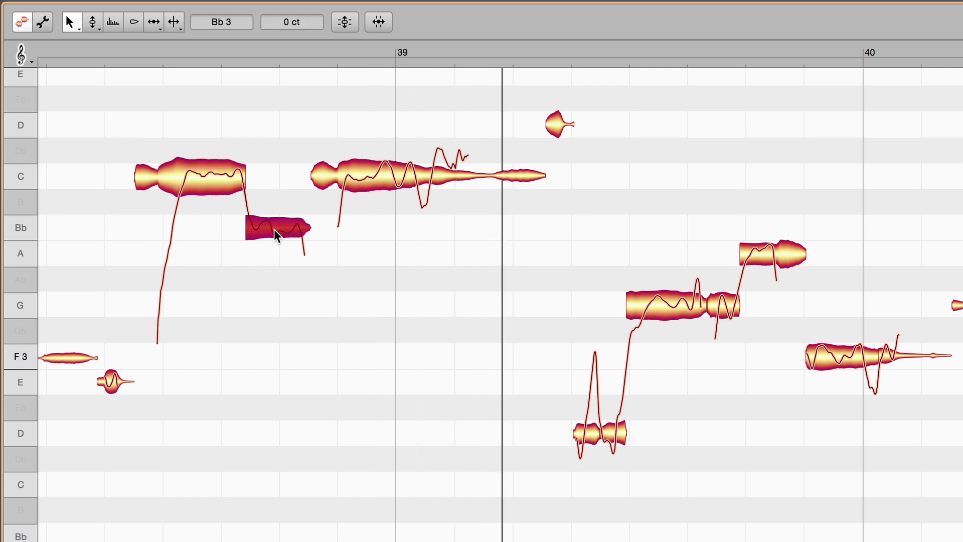
drag(277, 233, 277, 307)
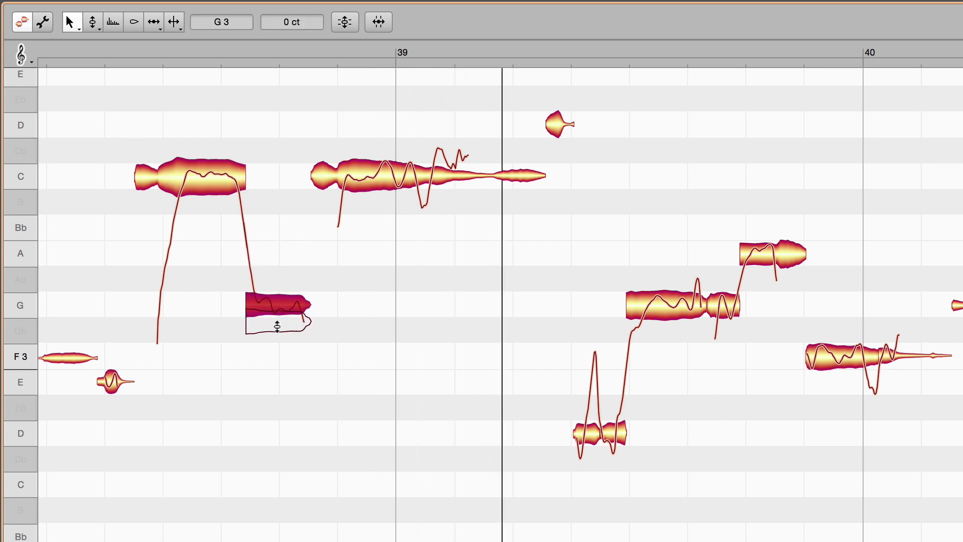
drag(277, 305, 277, 258)
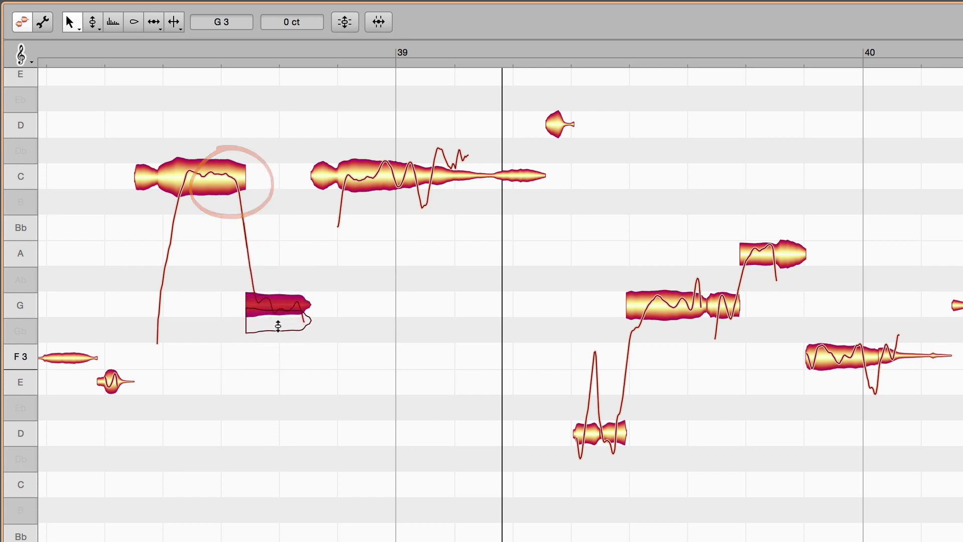
drag(277, 304, 277, 357)
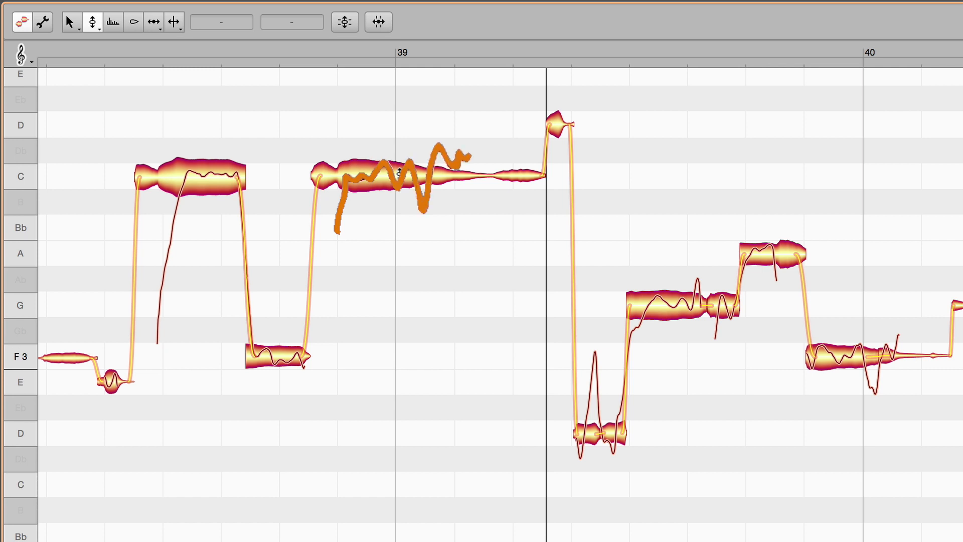
Lower the long C note across bar 39 to Bb3 and fine-tune it.
drag(400, 179, 399, 227)
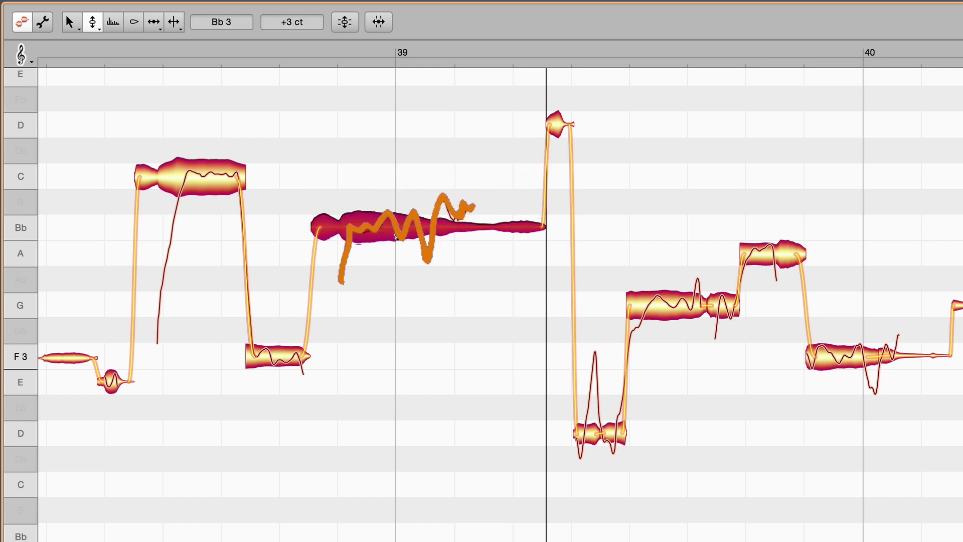
drag(418, 231, 417, 174)
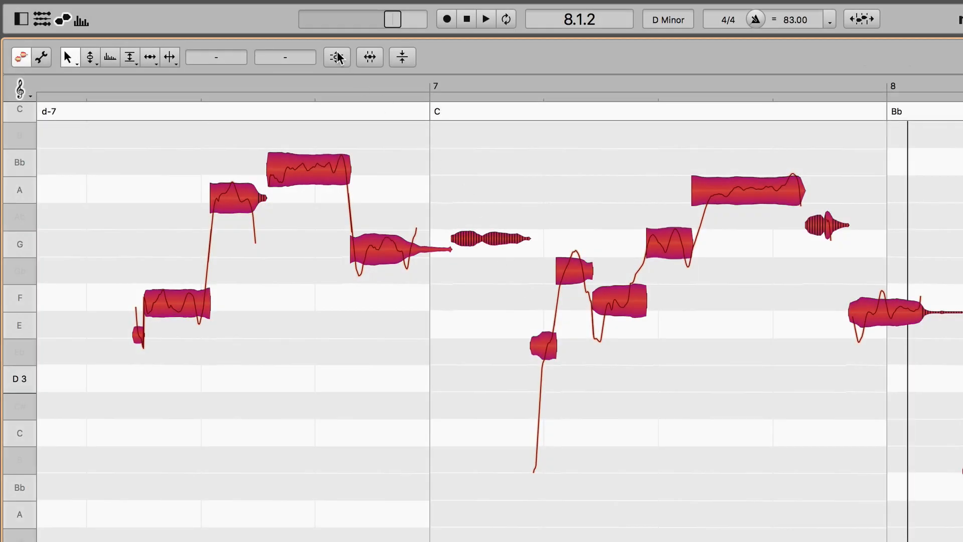
In Correct Pitch, try several Pitch Center amounts and settle on 100%.
click(337, 56)
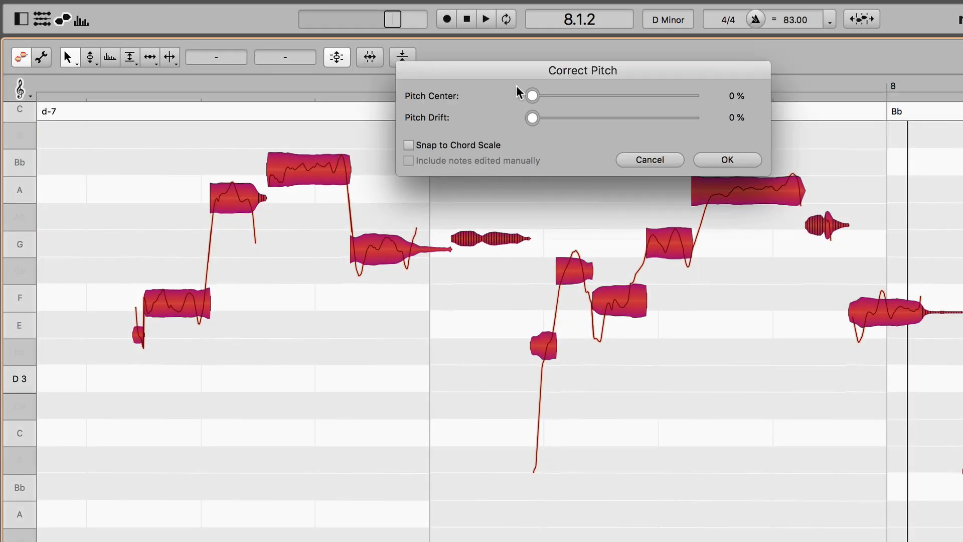
drag(532, 95, 693, 96)
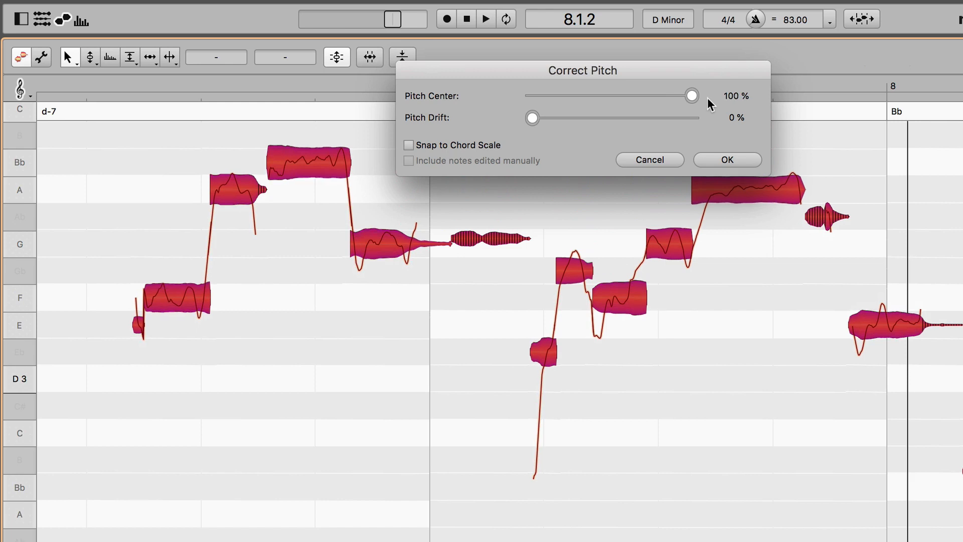
drag(693, 95, 631, 96)
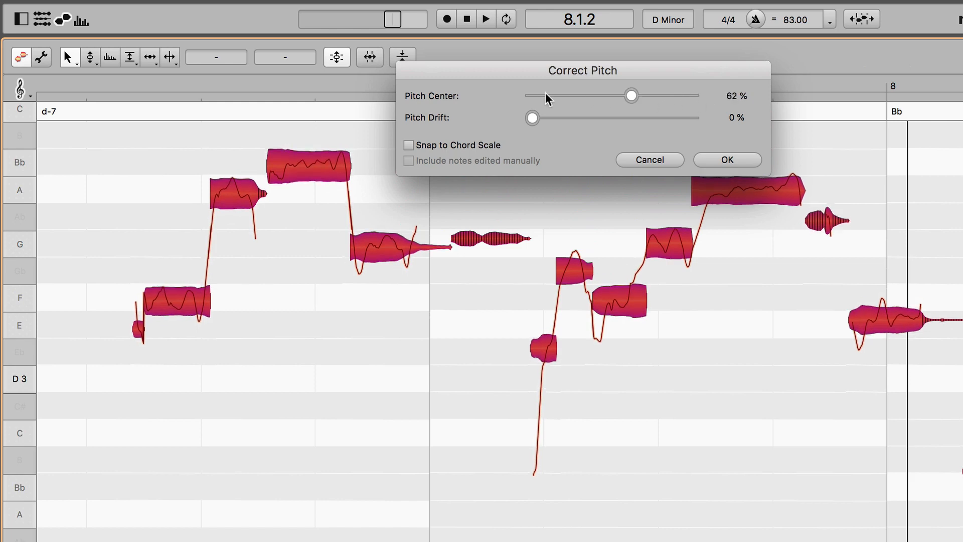
drag(632, 97, 692, 96)
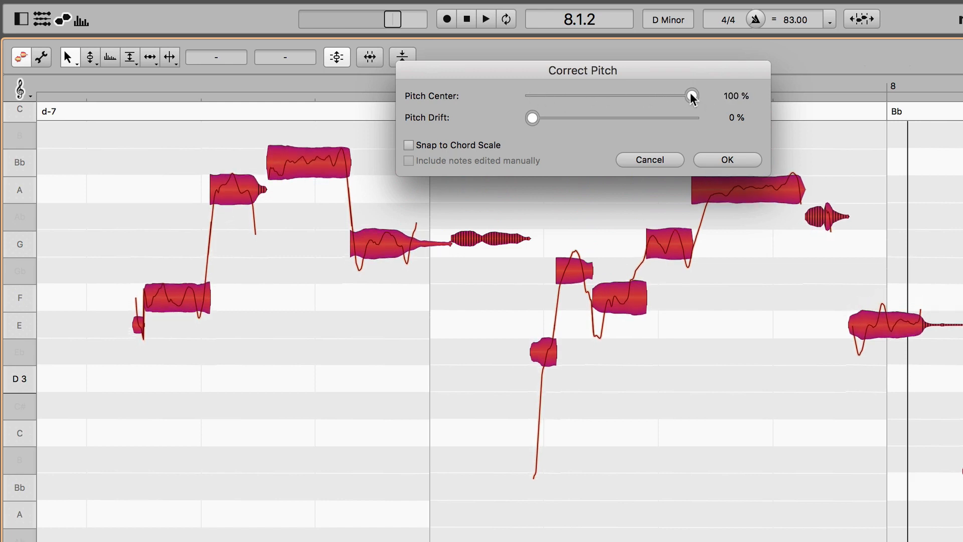
drag(691, 96, 618, 96)
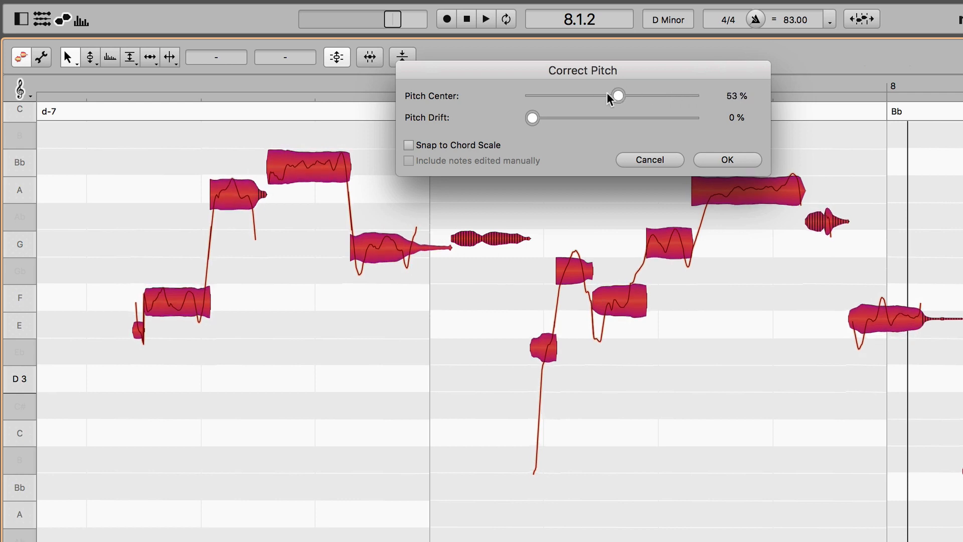
drag(617, 96, 561, 97)
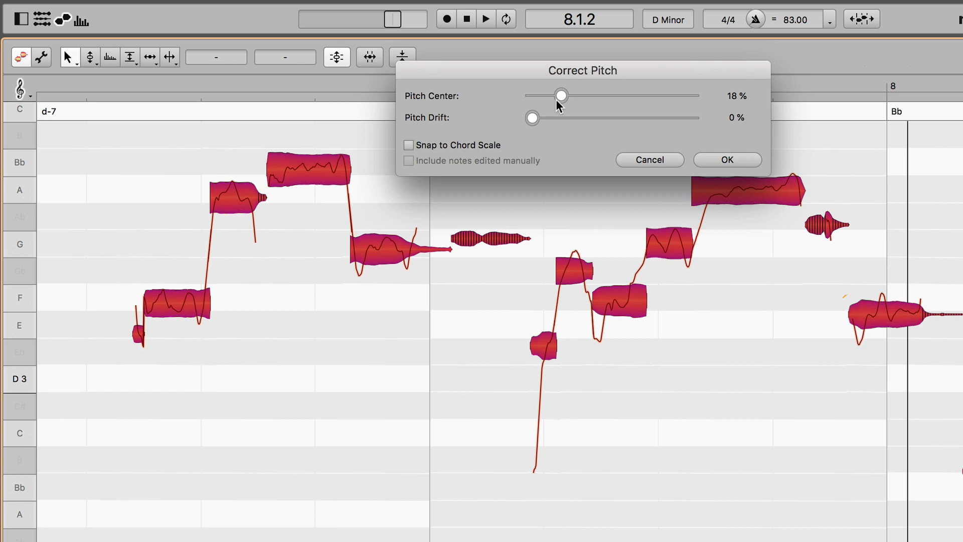
drag(560, 97, 556, 97)
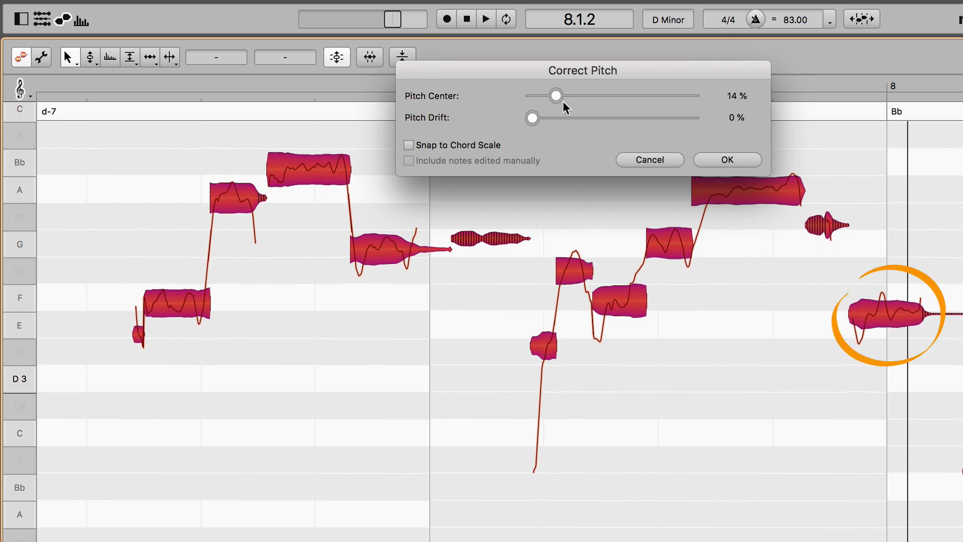
drag(556, 96, 571, 95)
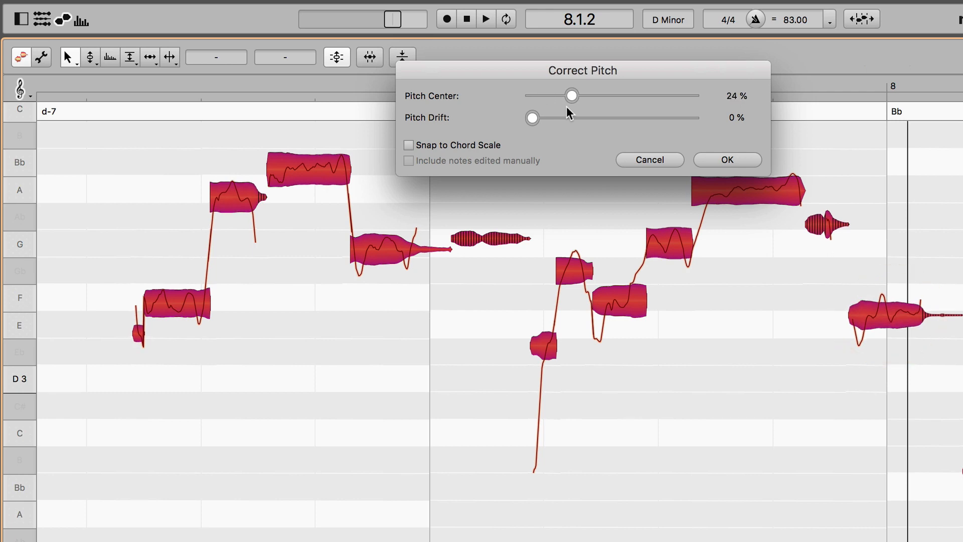
drag(571, 96, 560, 96)
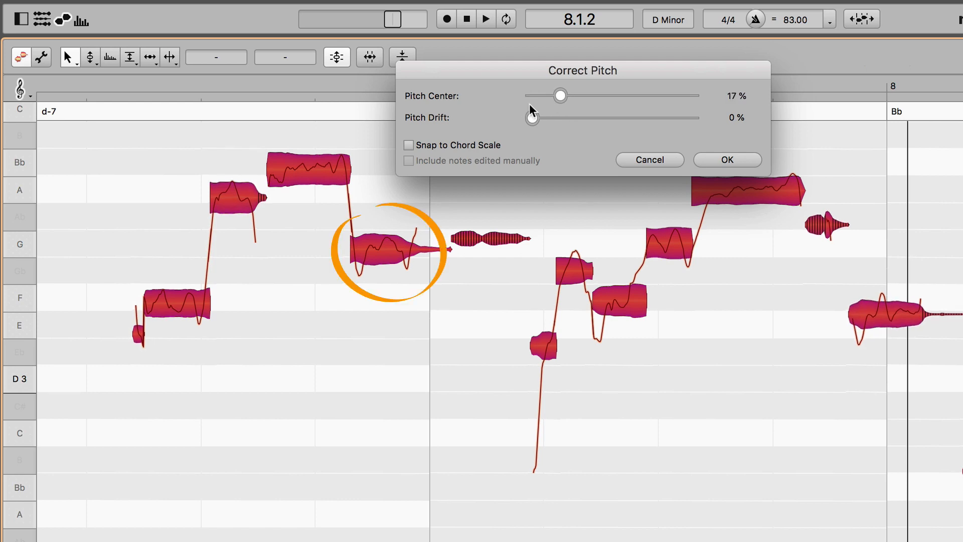
drag(559, 95, 571, 96)
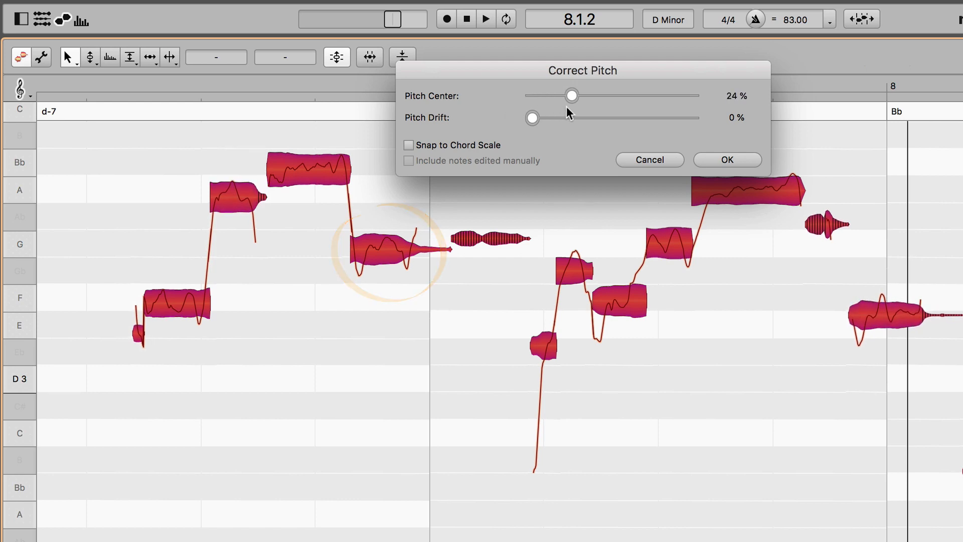
drag(571, 95, 588, 95)
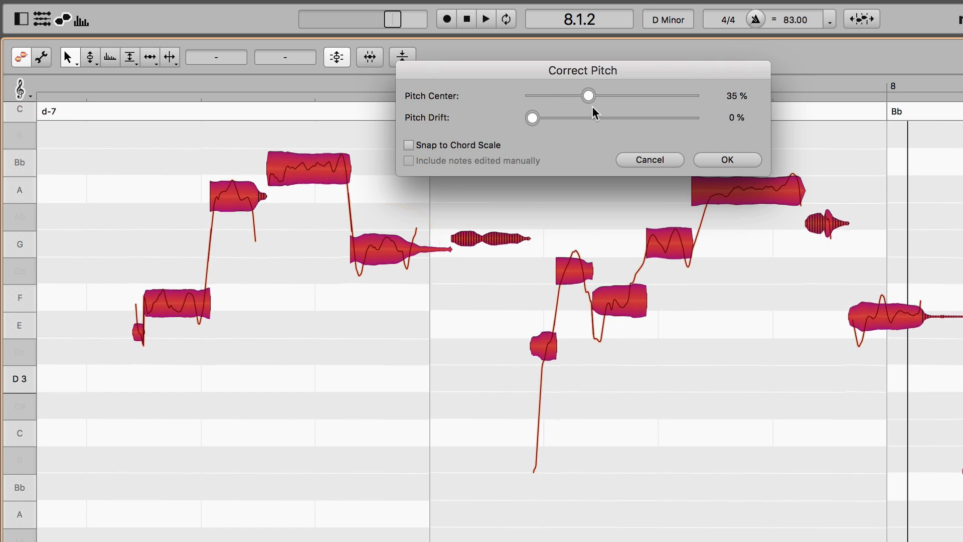
drag(588, 97, 692, 97)
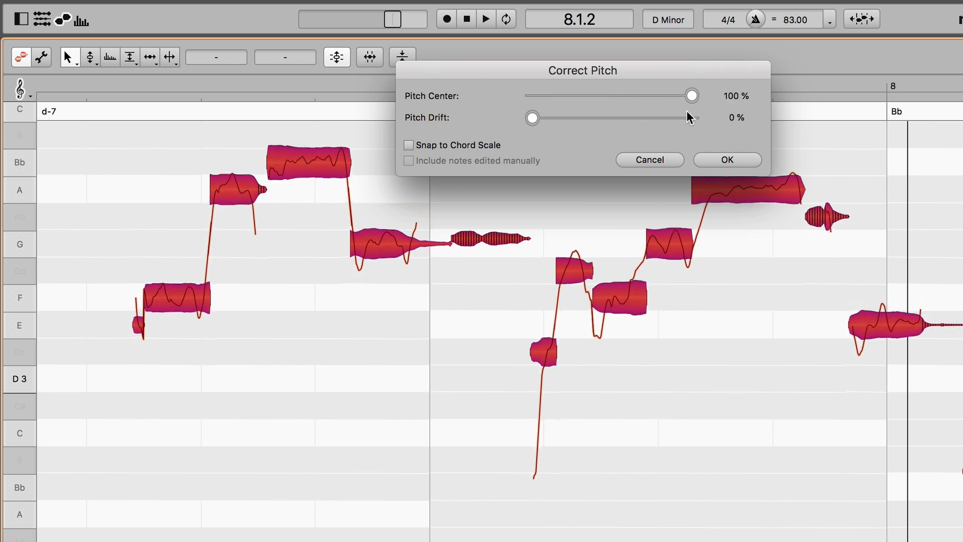
mouse_move(702, 112)
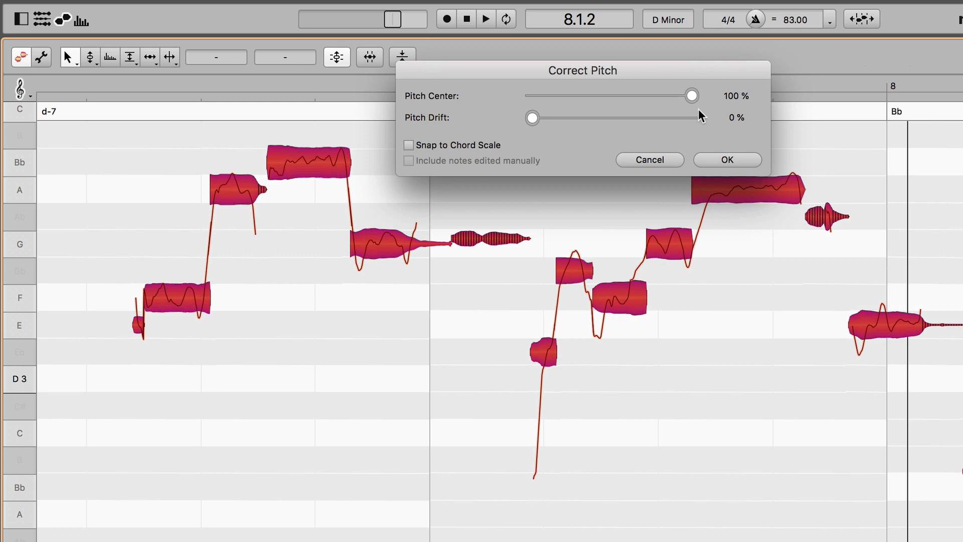
mouse_move(472, 132)
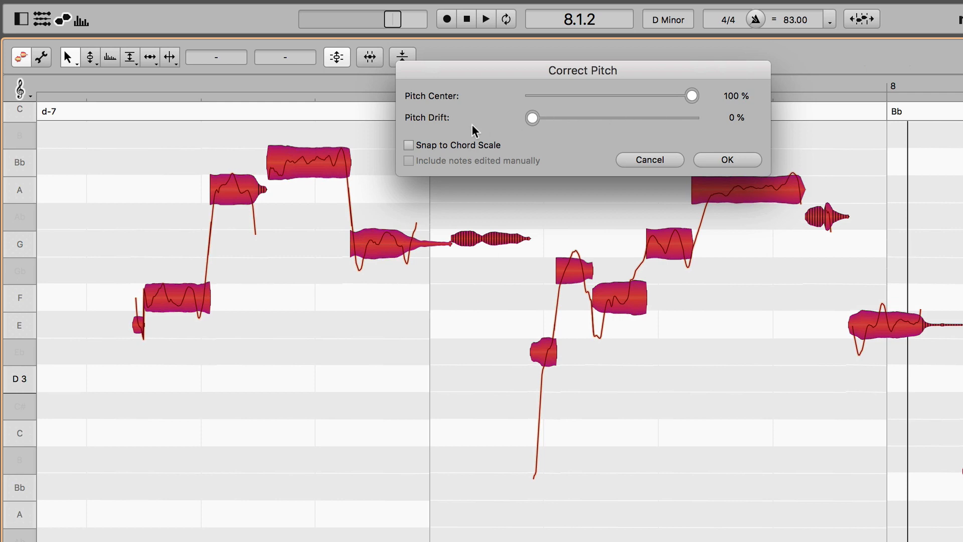
Enable Snap to Chord Scale and apply the correction with OK.
click(409, 145)
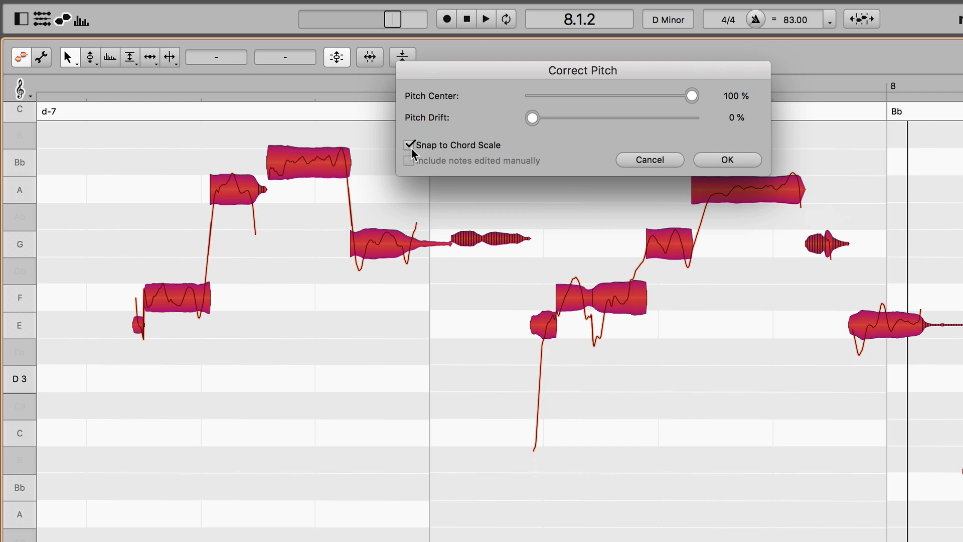
click(727, 160)
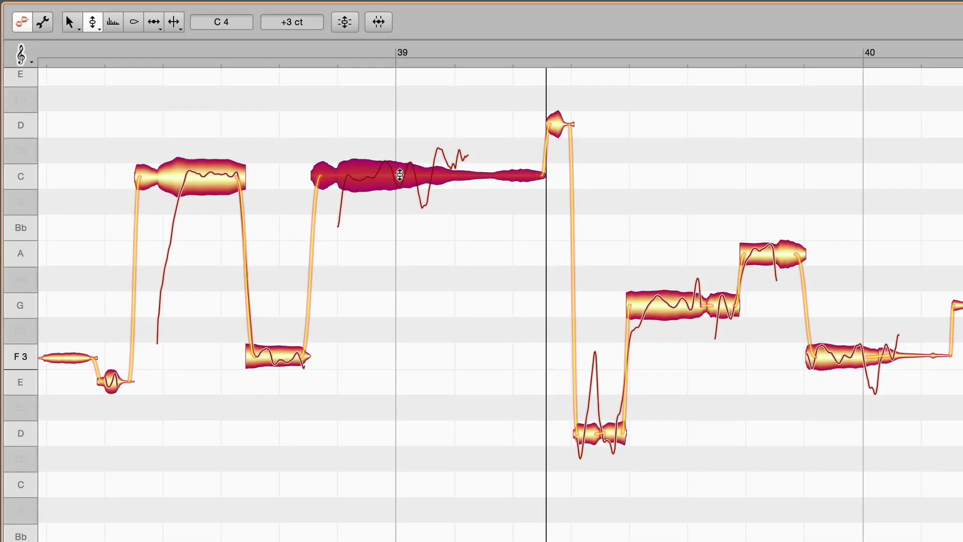
With the Pitch Modulation tool, reduce the long C note's vibrato to about 54%.
right_click(398, 175)
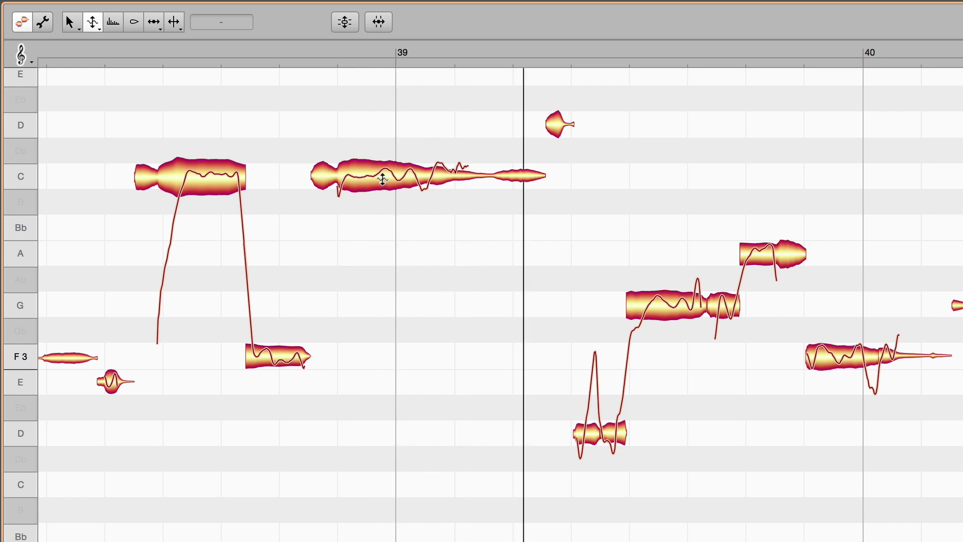
drag(381, 180, 381, 250)
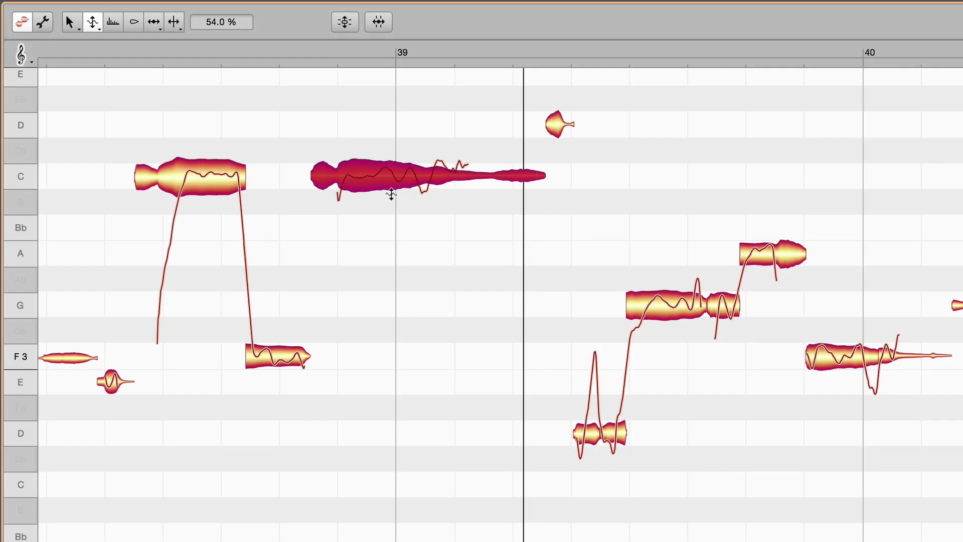
Adjust the long C note's pitch drift, then bring up the tool menu for pitch correction.
drag(312, 240, 498, 205)
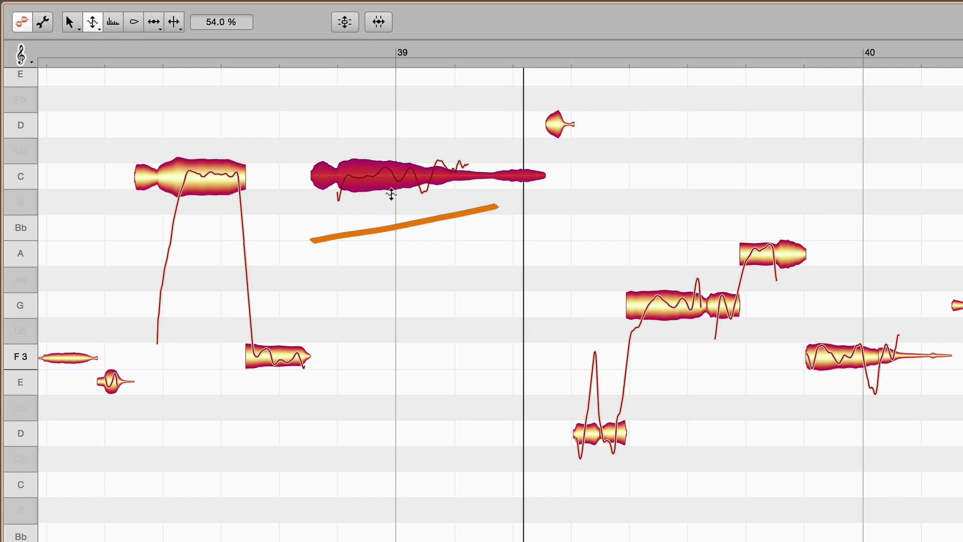
right_click(391, 195)
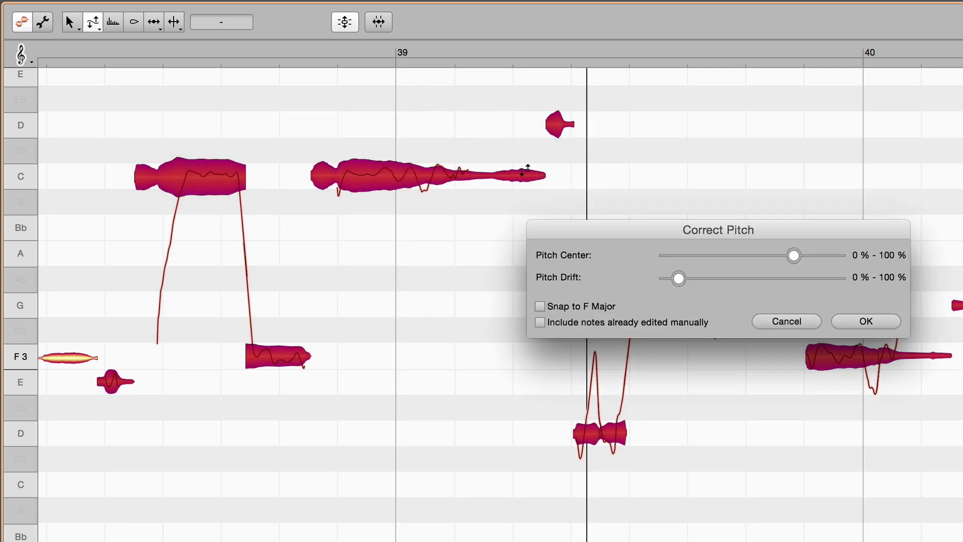
drag(679, 278, 839, 278)
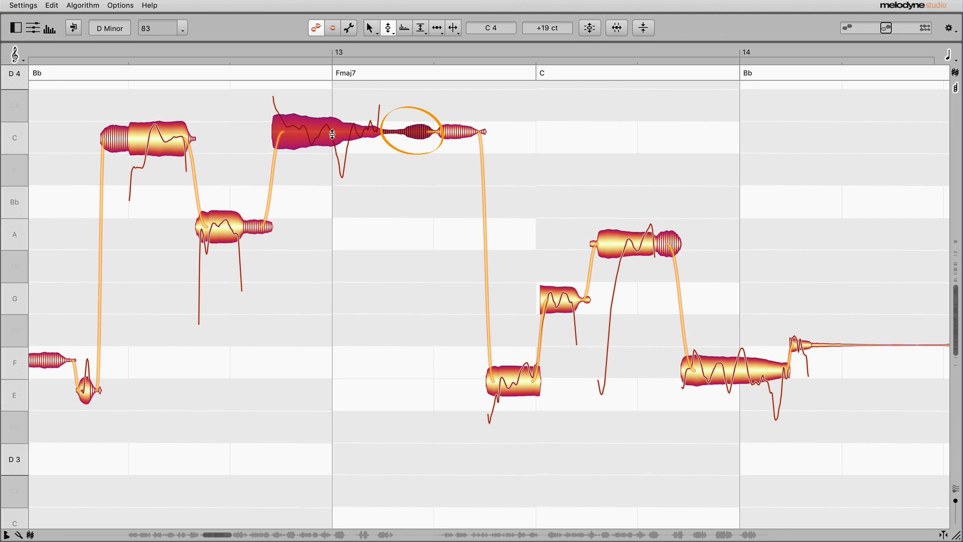
Drag the C note at bar 13 down to A3 and fine-tune it to about +1 cent.
drag(411, 131, 360, 273)
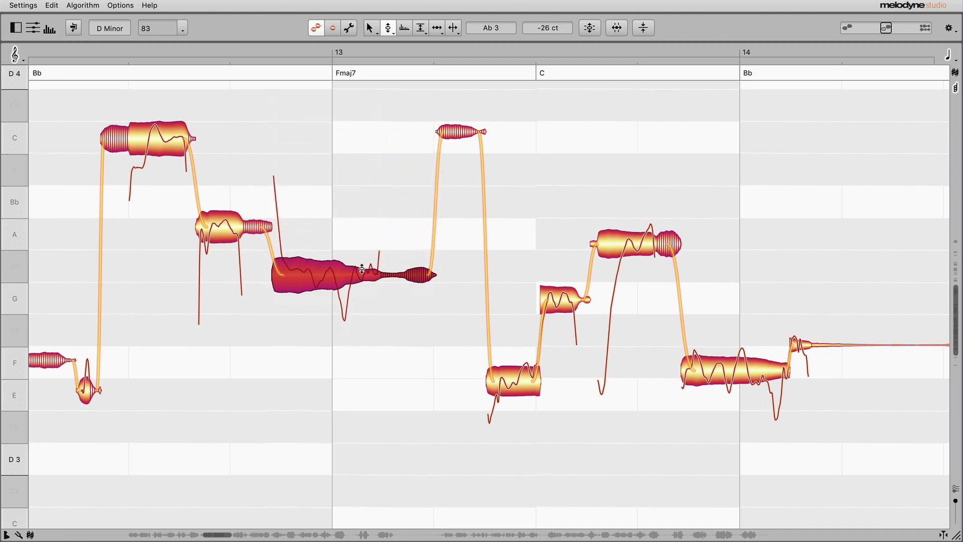
drag(344, 277, 344, 237)
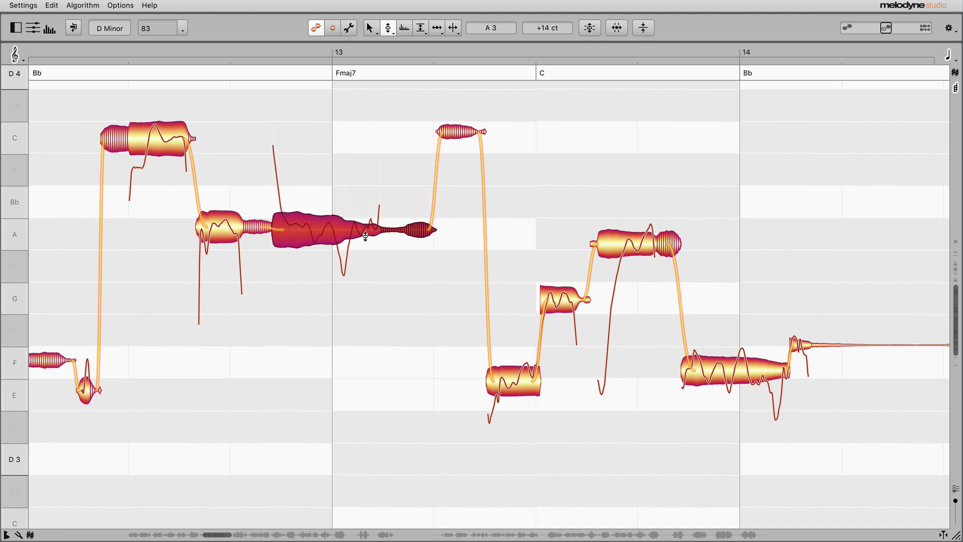
drag(365, 234, 365, 239)
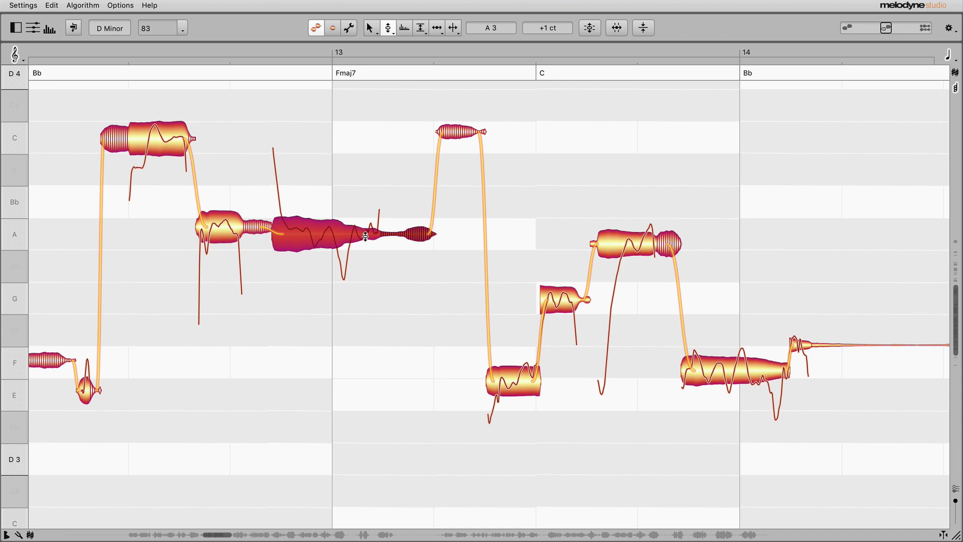
mouse_move(618, 240)
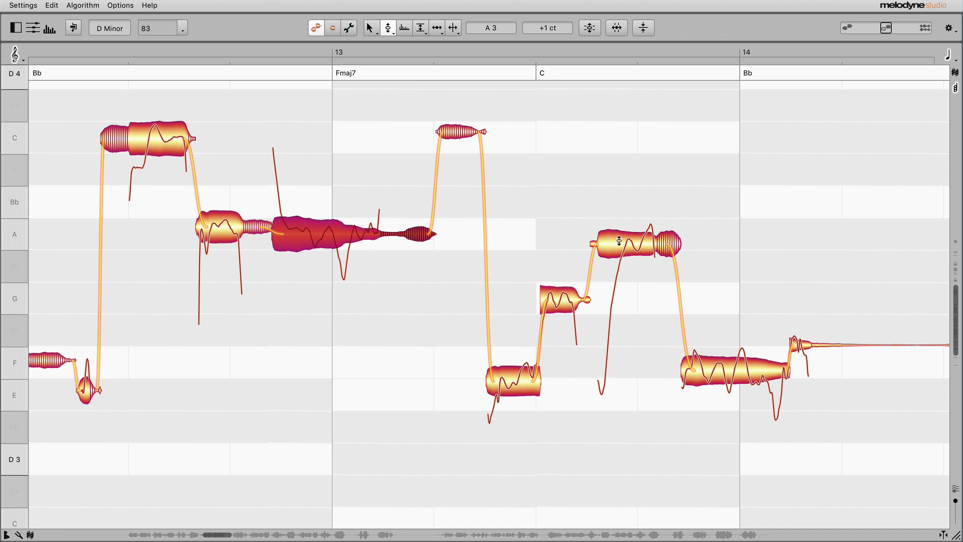
drag(620, 242, 620, 224)
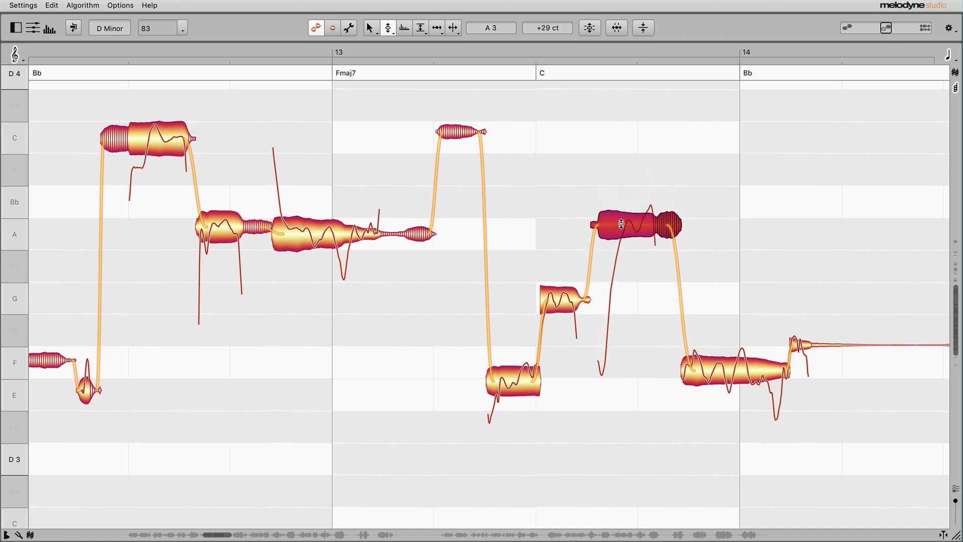
drag(620, 224, 620, 232)
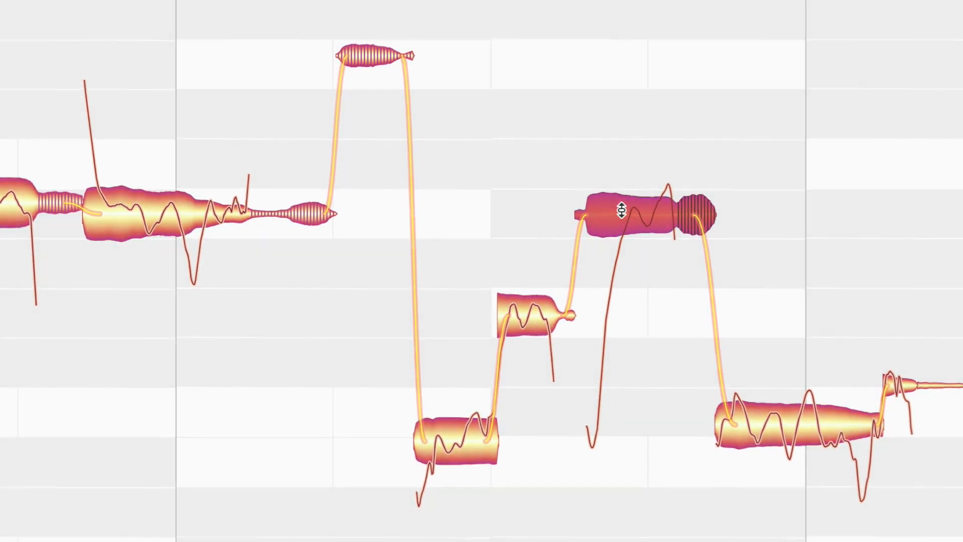
Switch to the Formant tool and raise the low note's formants sharply.
right_click(622, 209)
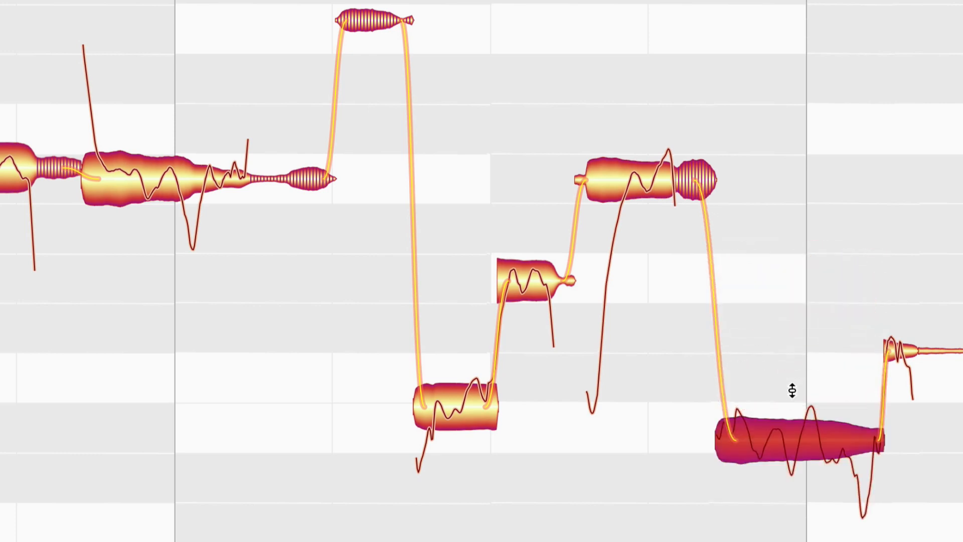
right_click(792, 390)
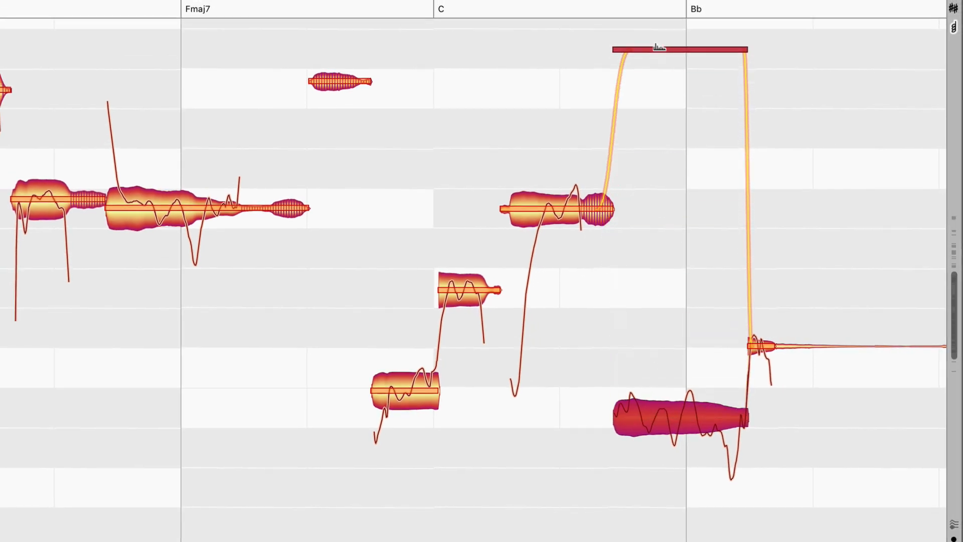
drag(412, 180, 551, 426)
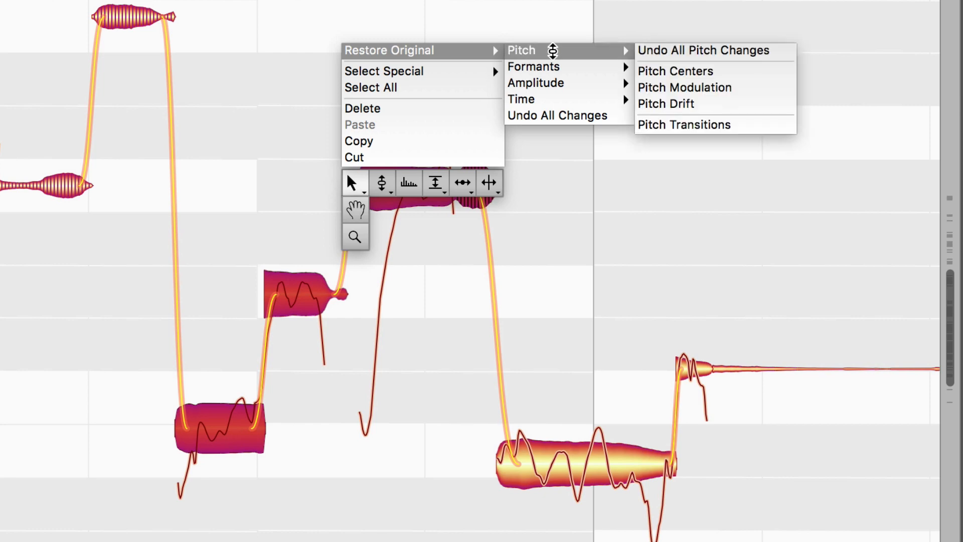
mouse_move(661, 100)
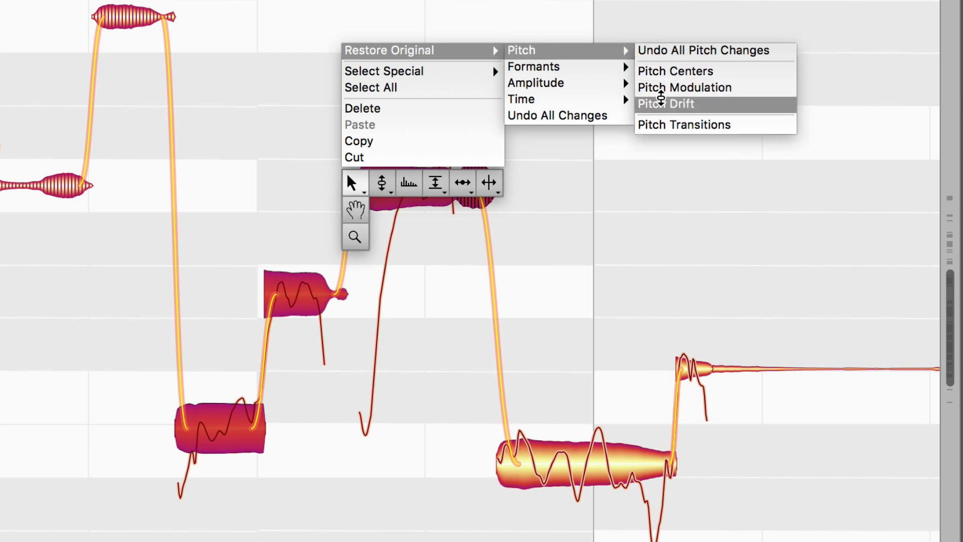
Choose Restore Original > Pitch > Pitch Drift for the selected notes.
click(665, 103)
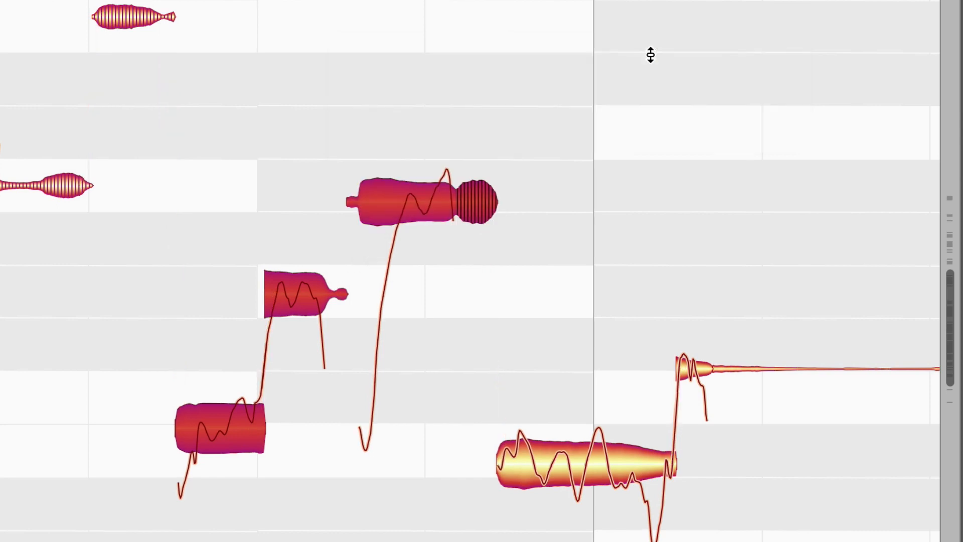